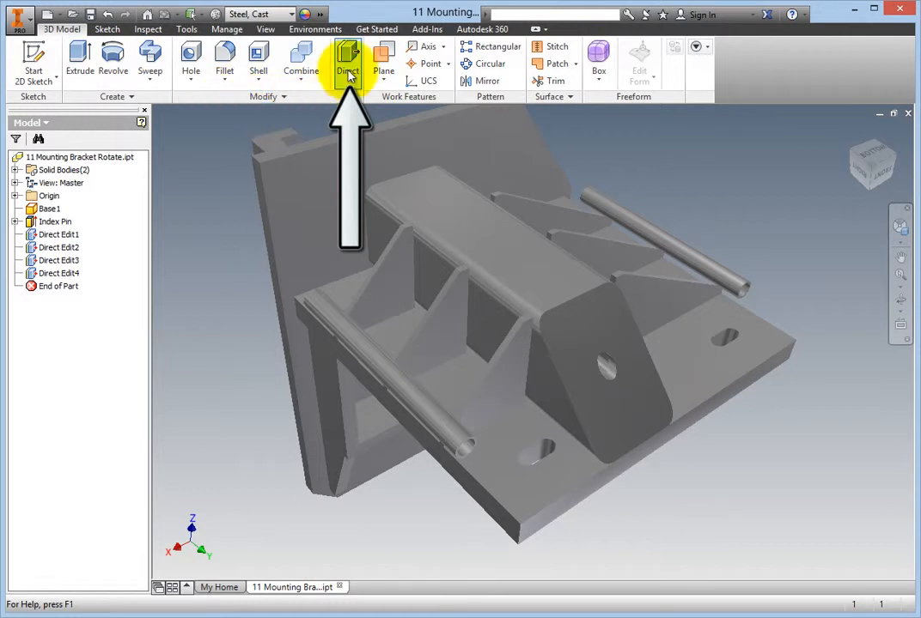
- Start Direct Edit on the bracket and switch the mini toolbar to Rotate mode
{"action": "left_click", "coordinate": [348, 60]}
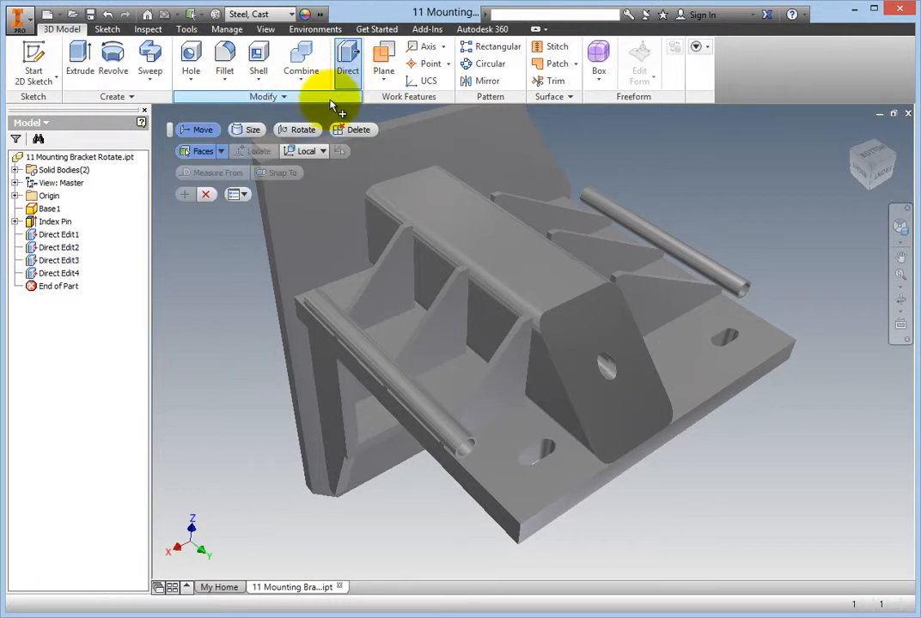
{"action": "left_click", "coordinate": [302, 130]}
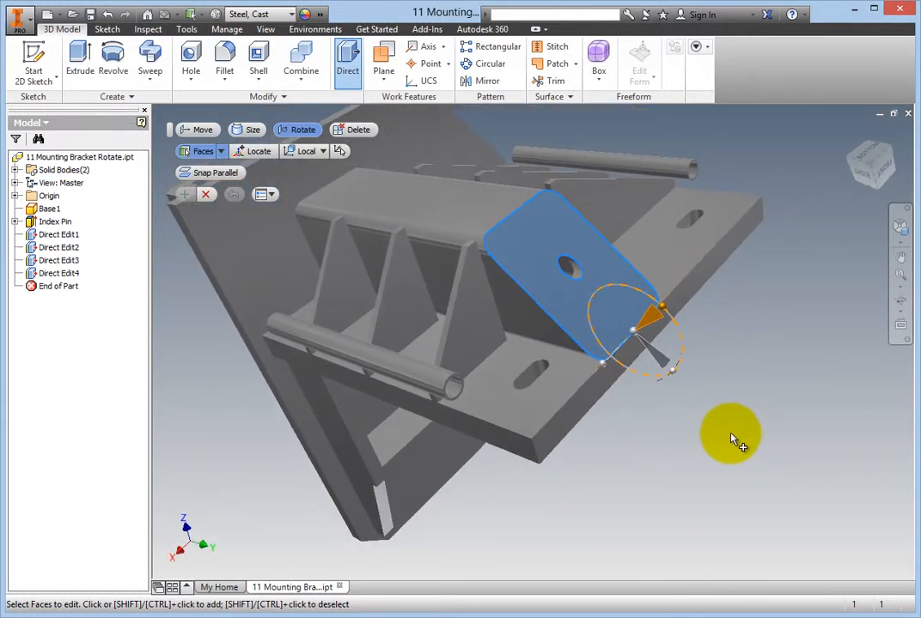
{"action": "mouse_move", "coordinate": [666, 364]}
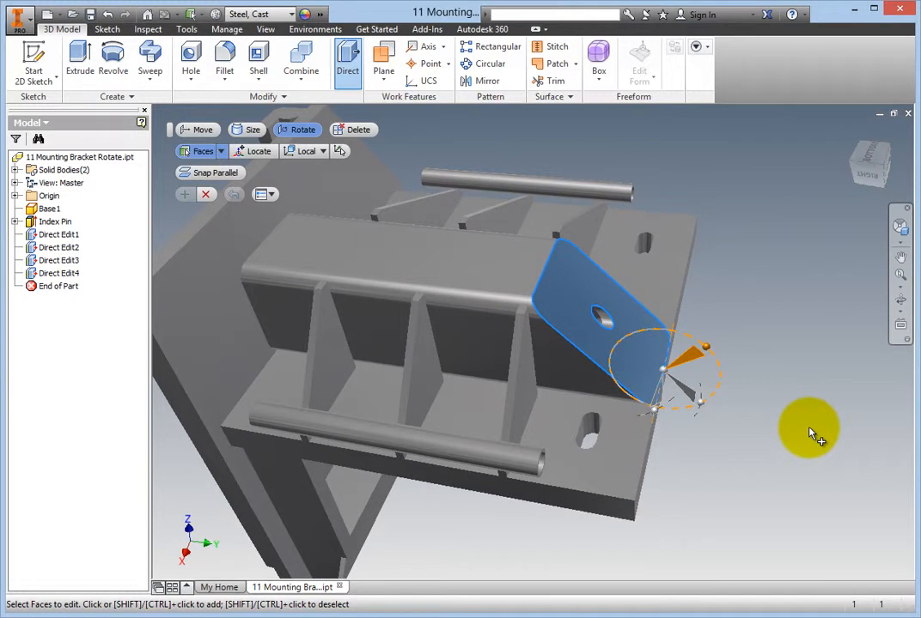
{"action": "mouse_move", "coordinate": [725, 356]}
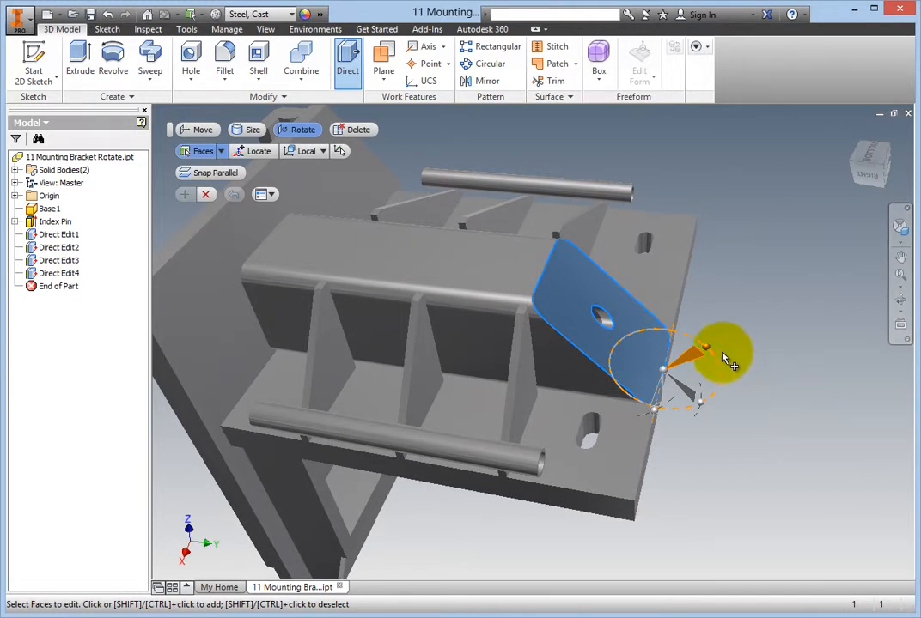
{"action": "mouse_move", "coordinate": [708, 351]}
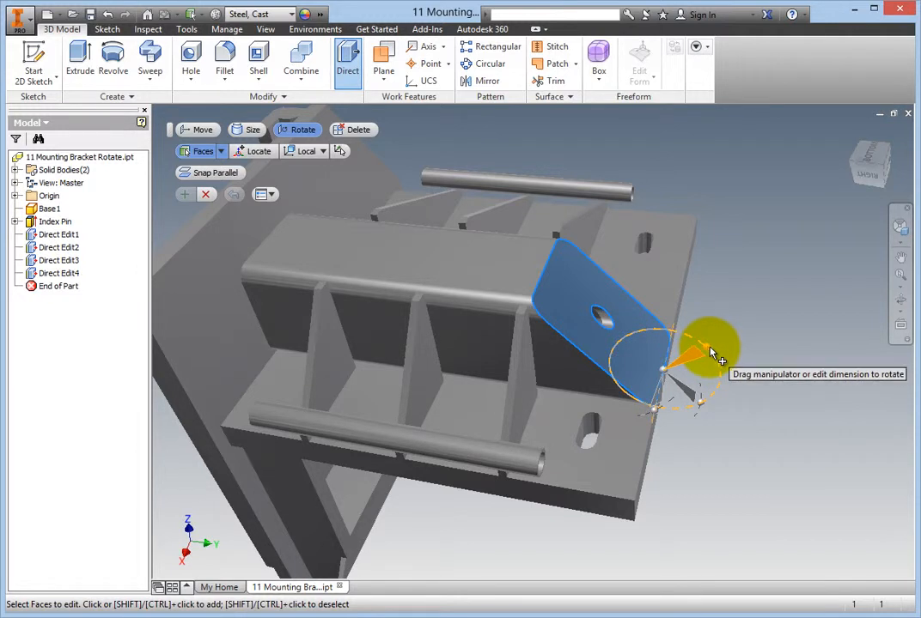
- Rotate the angled tab face with the hole by 10.00 deg so it stands square to the base
{"action": "left_click_drag", "start_coordinate": [707, 343], "coordinate": [736, 369]}
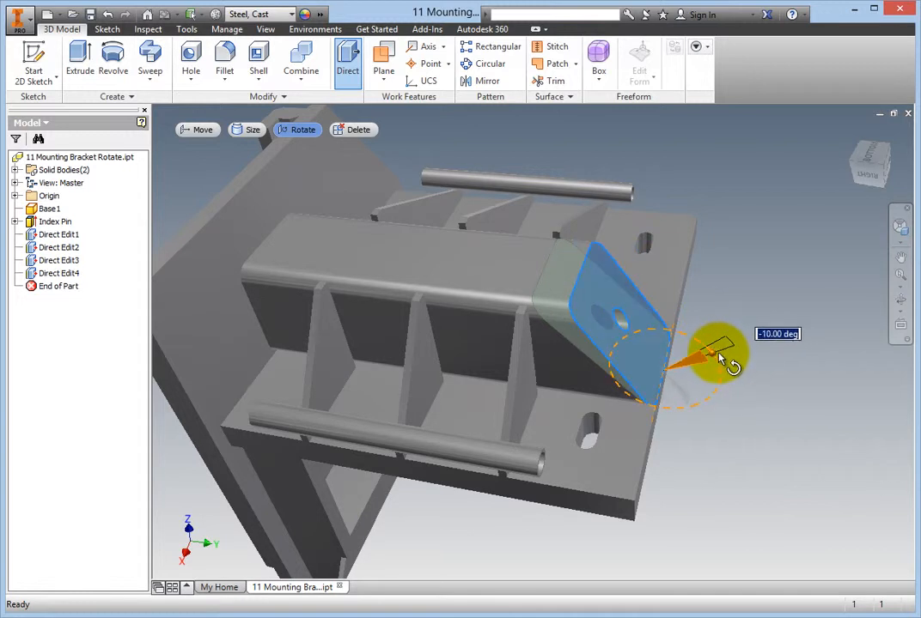
{"action": "left_click_drag", "start_coordinate": [718, 354], "coordinate": [721, 371]}
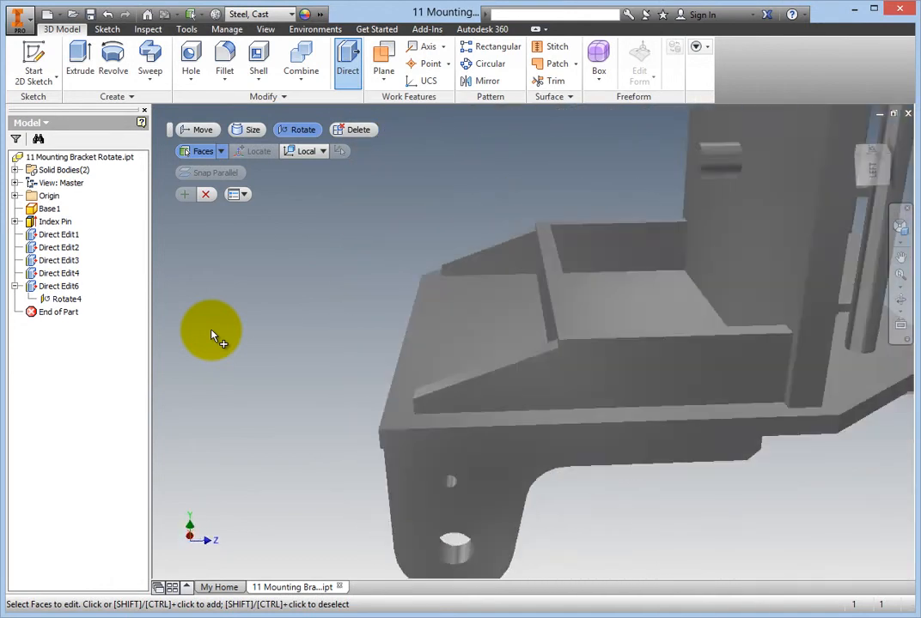
- Snap the narrow beveled ledge under the shelf parallel to the L-shaped rim face
{"action": "left_click_drag", "start_coordinate": [213, 335], "coordinate": [237, 374]}
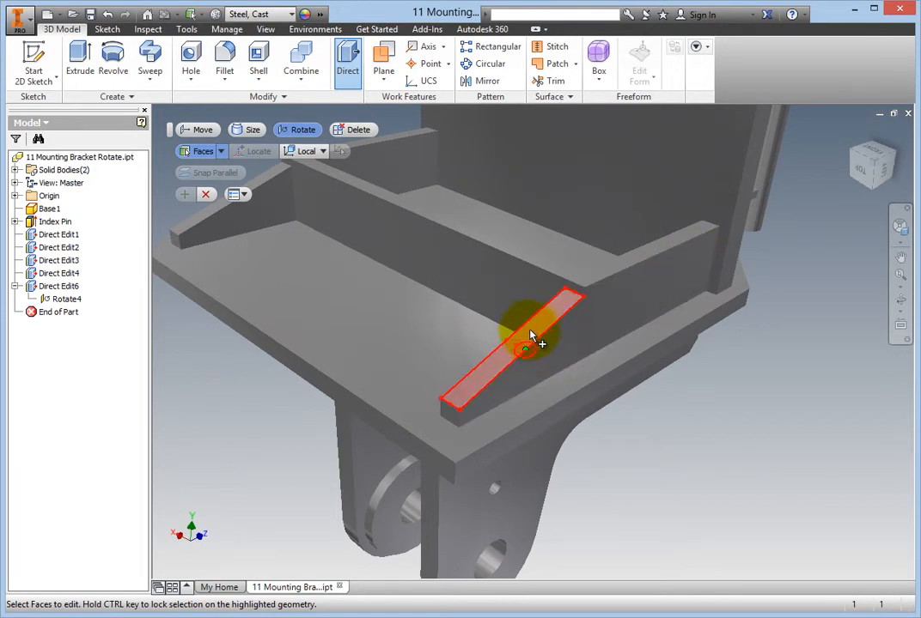
{"action": "left_click", "coordinate": [529, 347]}
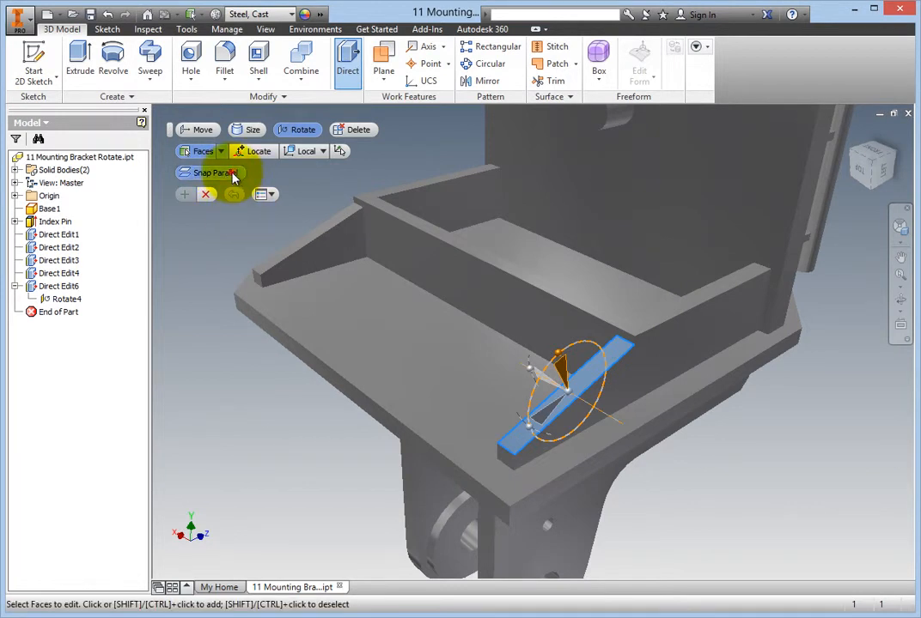
{"action": "left_click", "coordinate": [403, 412]}
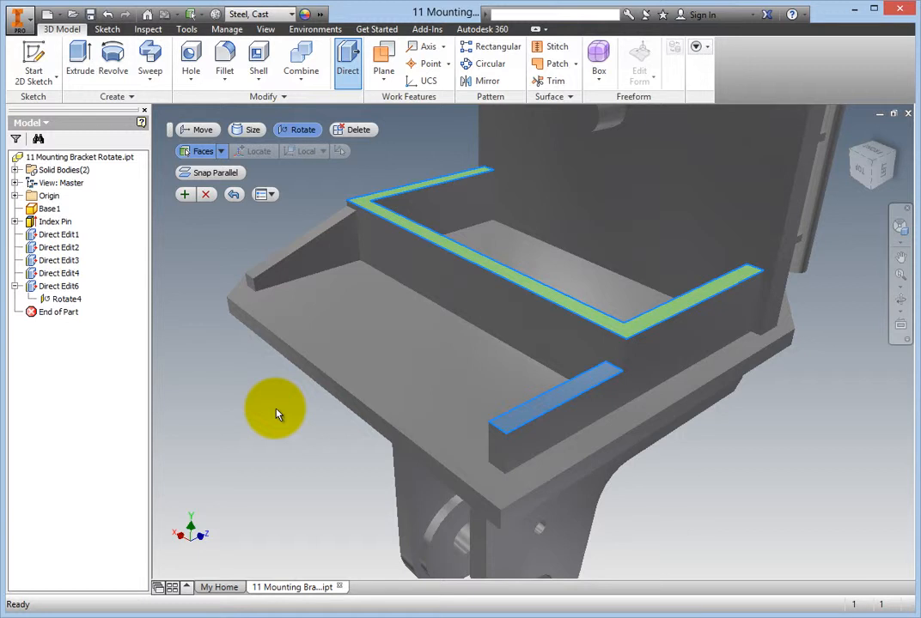
{"action": "mouse_move", "coordinate": [264, 403]}
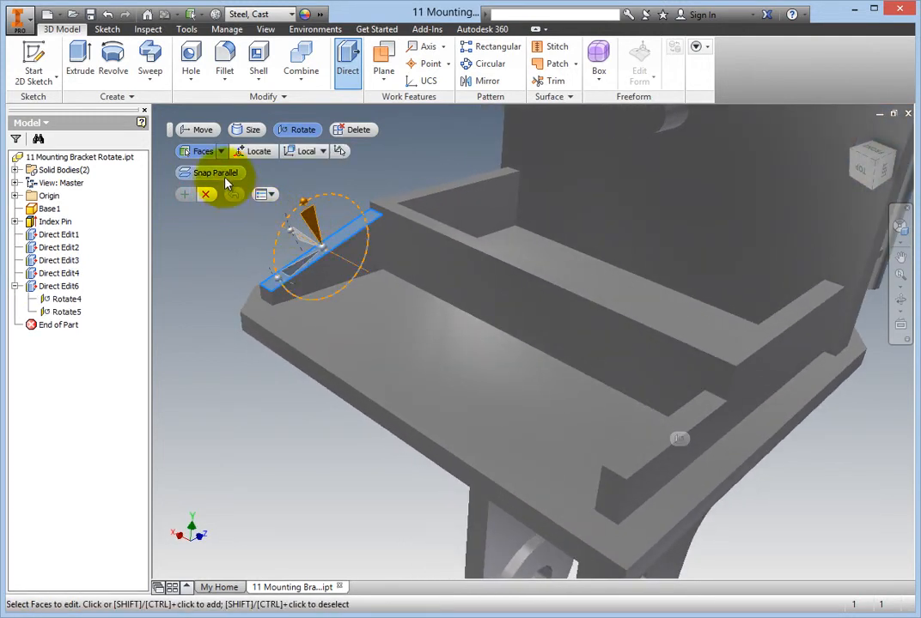
- Snap the last beveled ledge parallel to the L-shaped rim and finish the direct edit with OK
{"action": "left_click", "coordinate": [392, 206]}
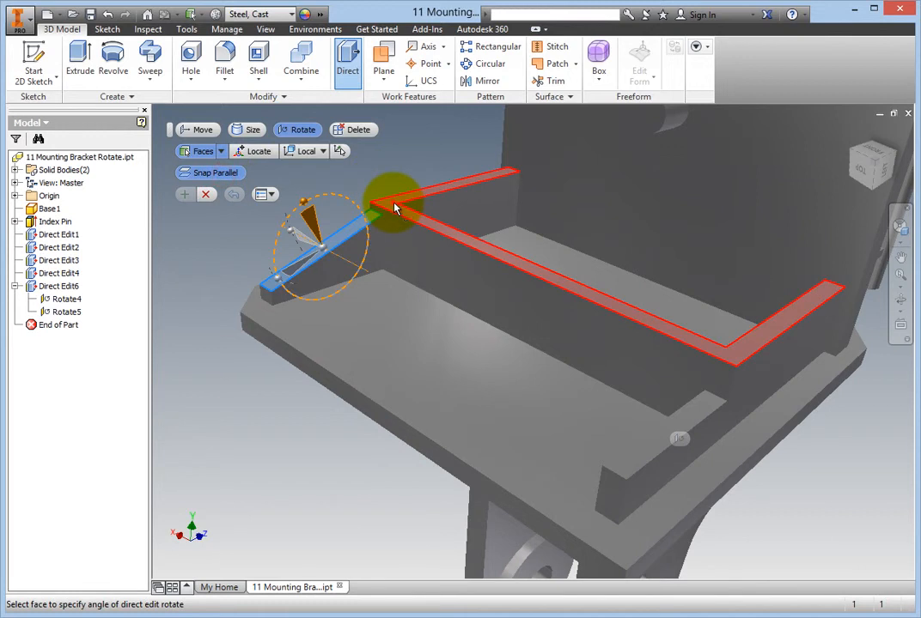
{"action": "left_click", "coordinate": [185, 196]}
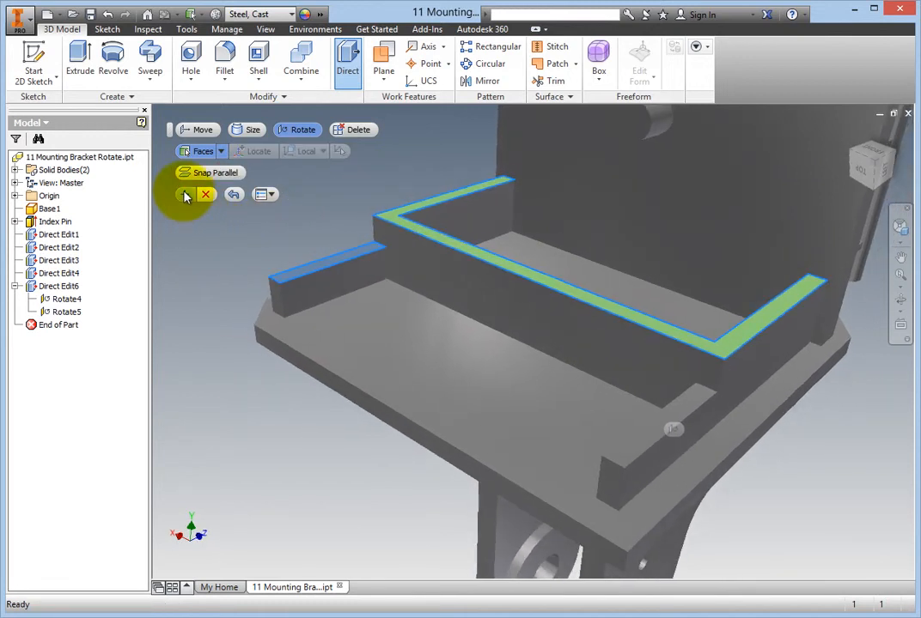
{"action": "left_click", "coordinate": [186, 195]}
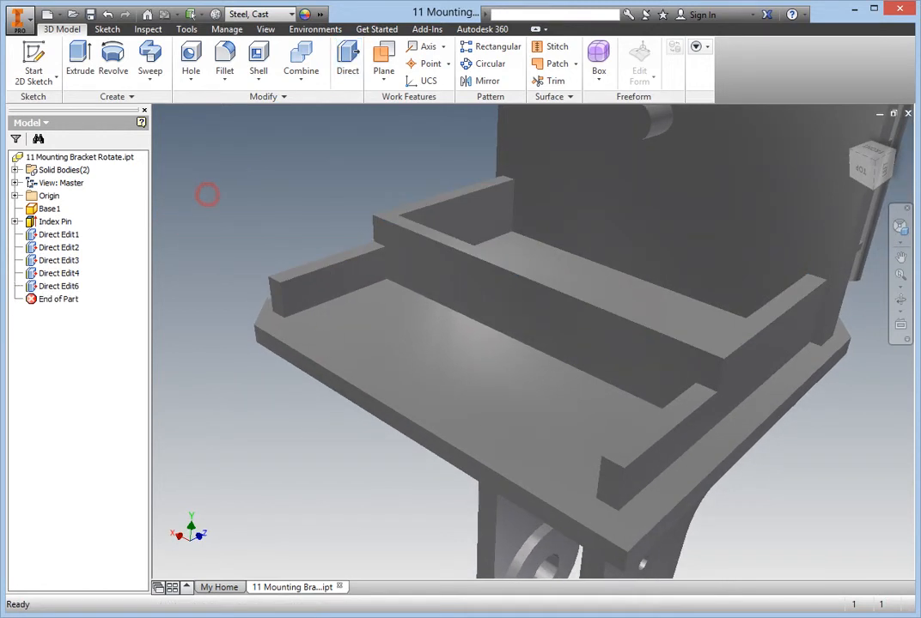